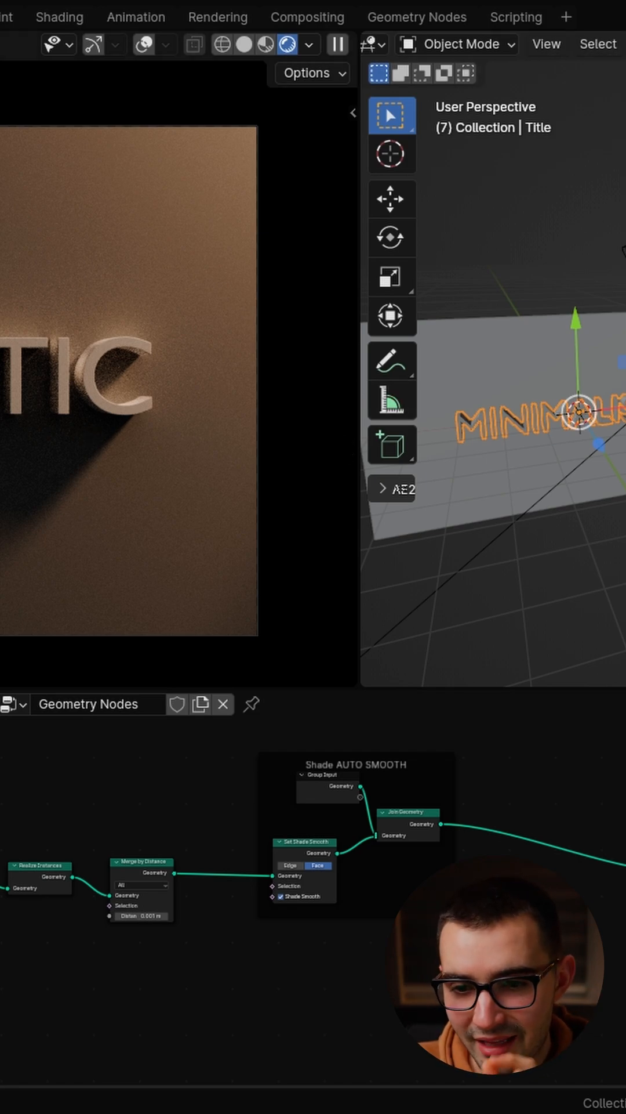
- Add a new rectangular Area light beside the title text
left_click(144, 44)
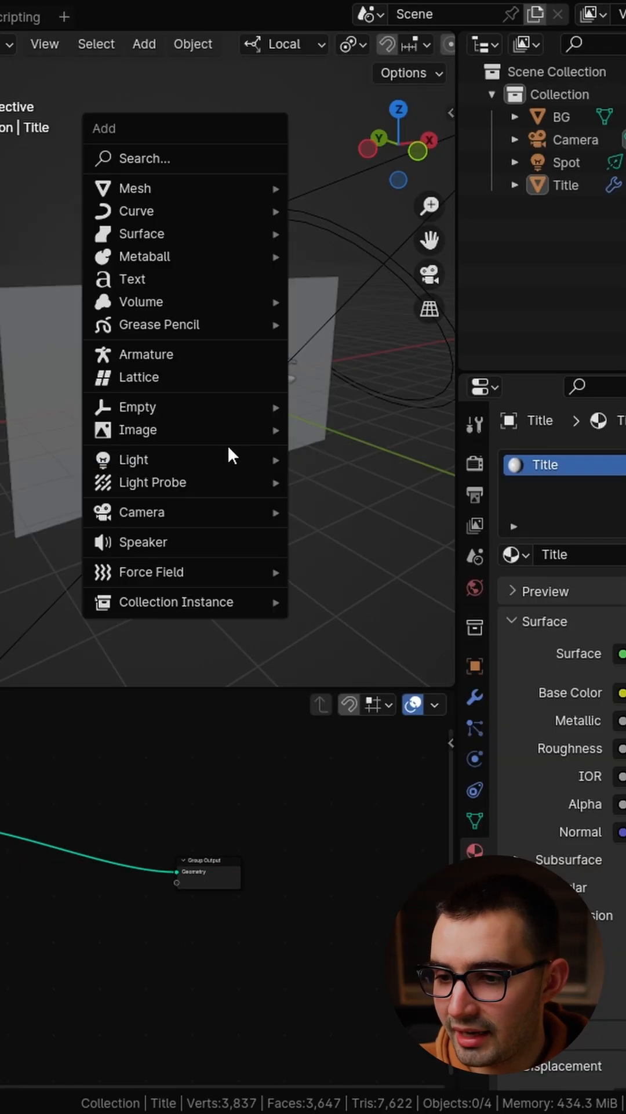
left_click(132, 460)
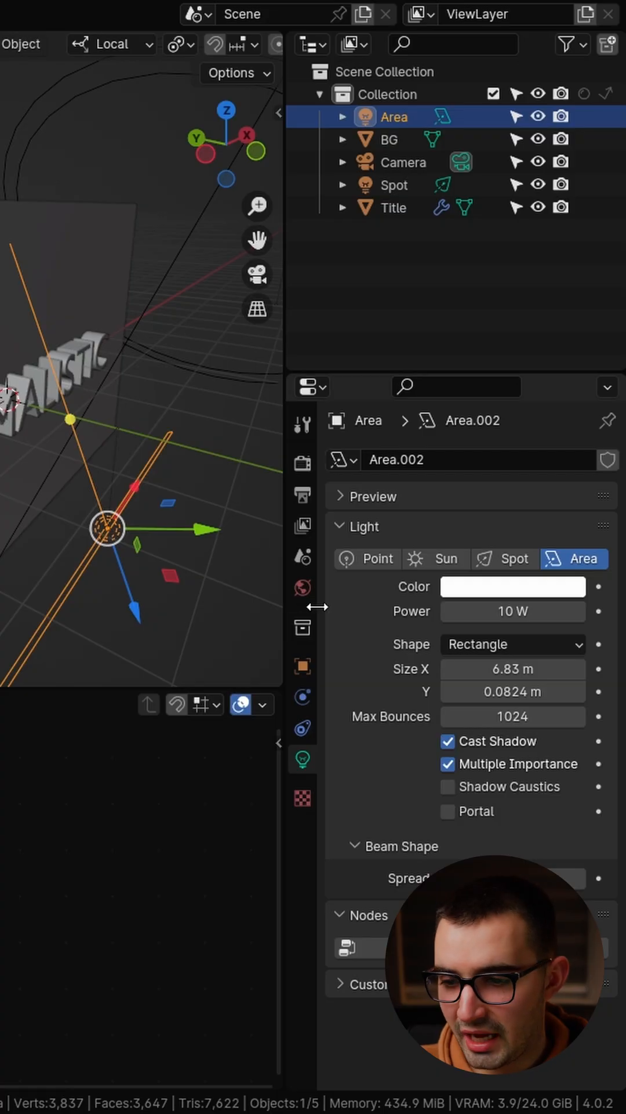
- Create a new Light Linking collection in the Area light's object shading settings
left_click(447, 741)
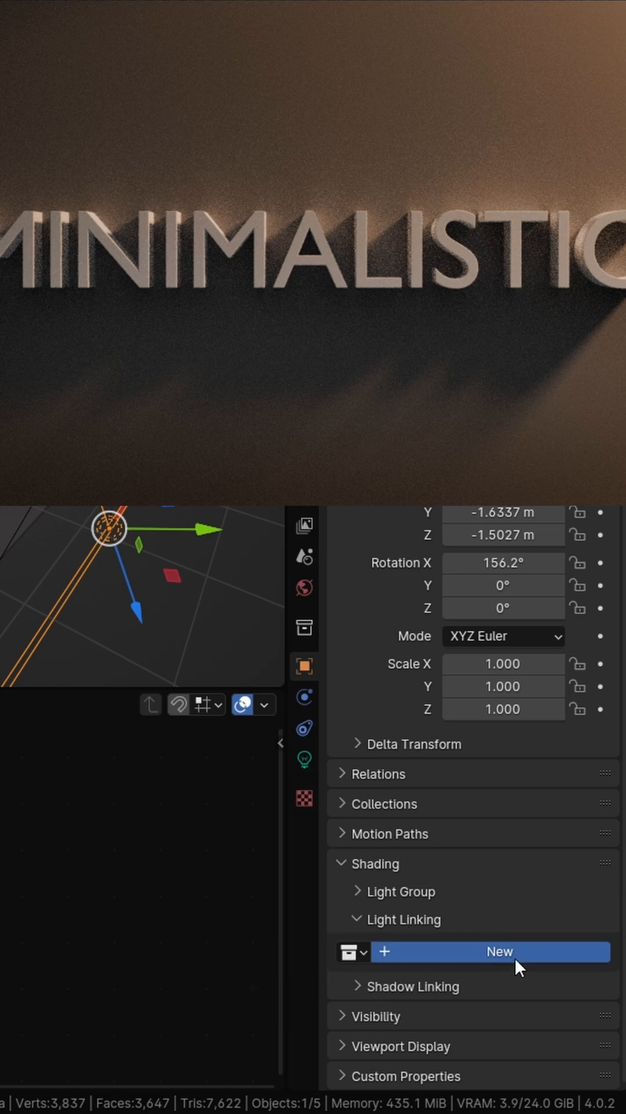
left_click(499, 951)
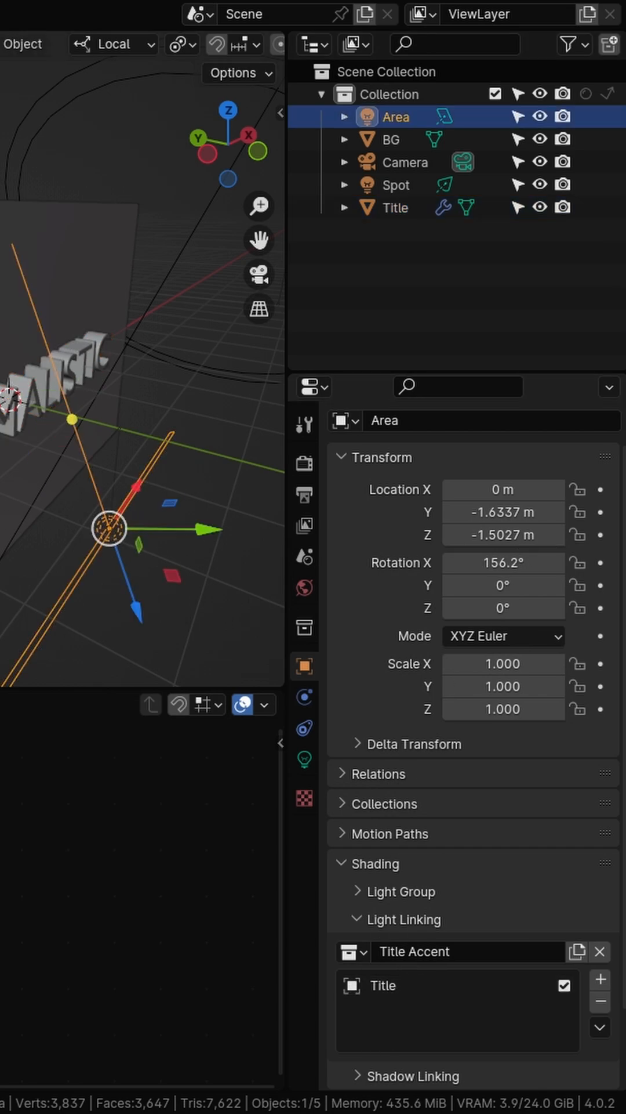
mouse_move(457, 972)
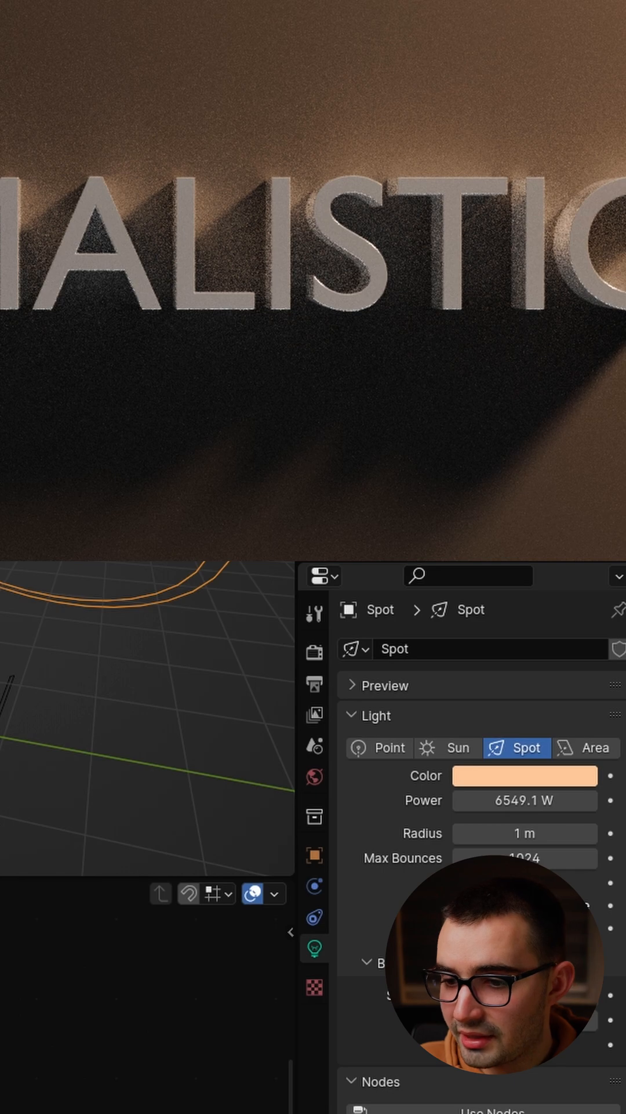
- Give the Area light the Spot light's warm peach colour and 25 W power
left_click(585, 747)
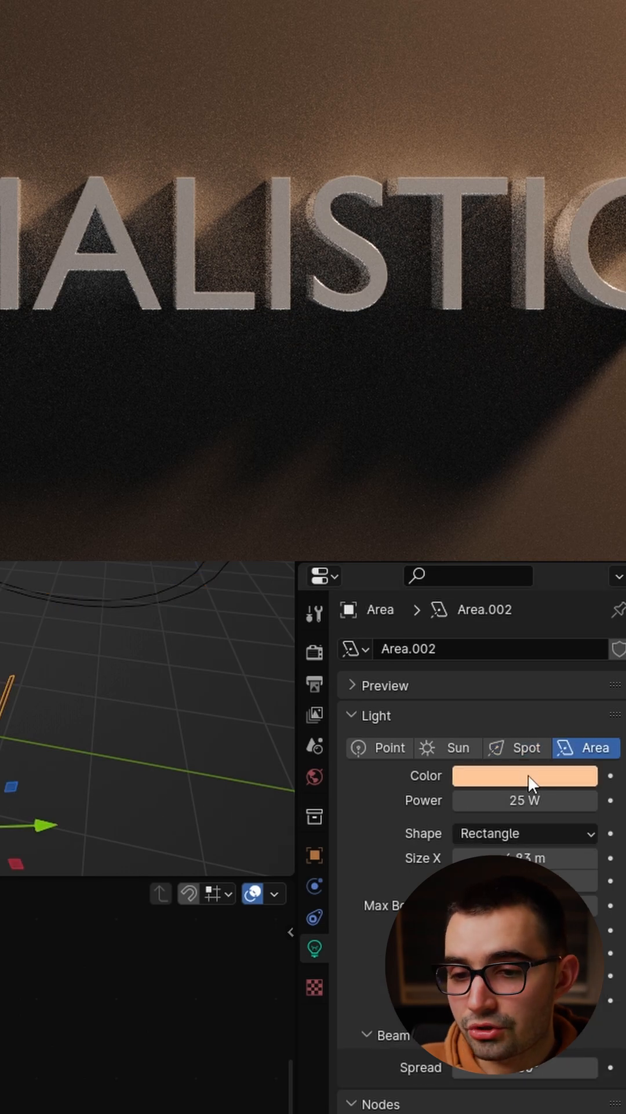